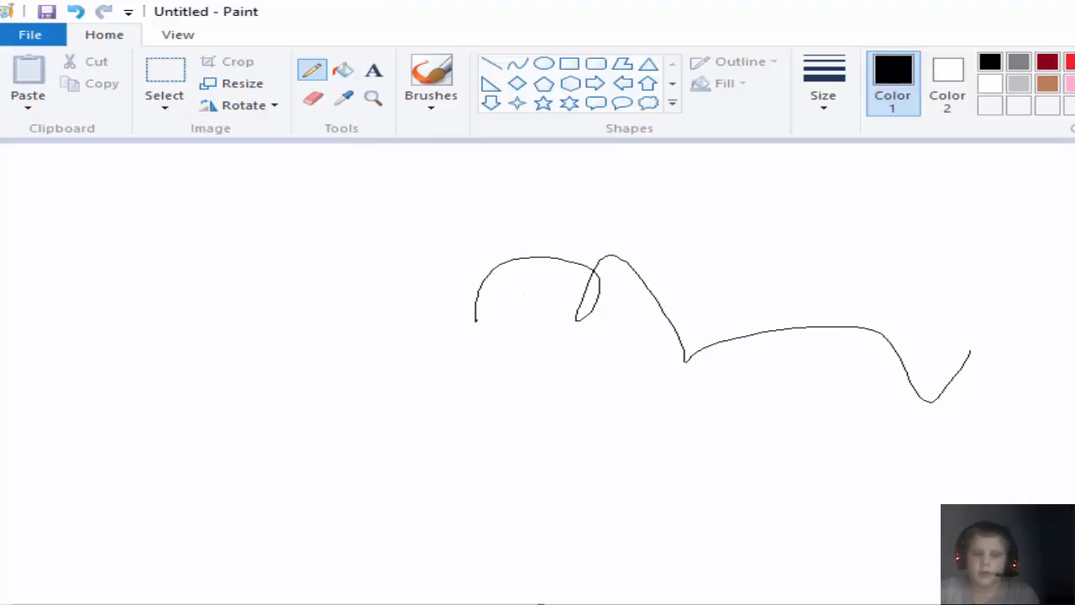
Remove the black scribble and cycle the palette through brown and white to blue.
left_click(75, 10)
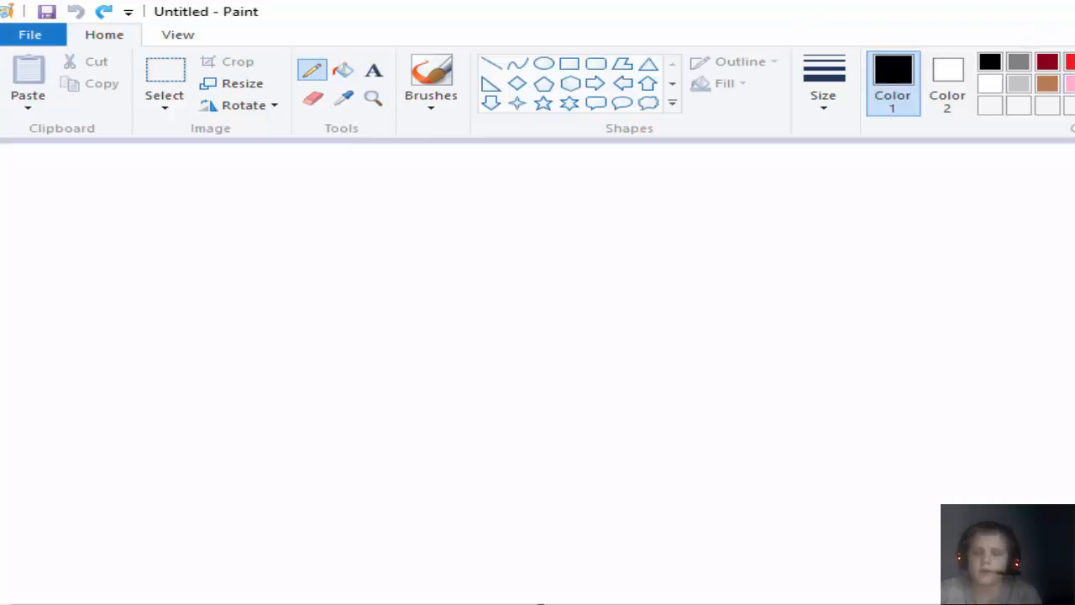
left_click(1045, 84)
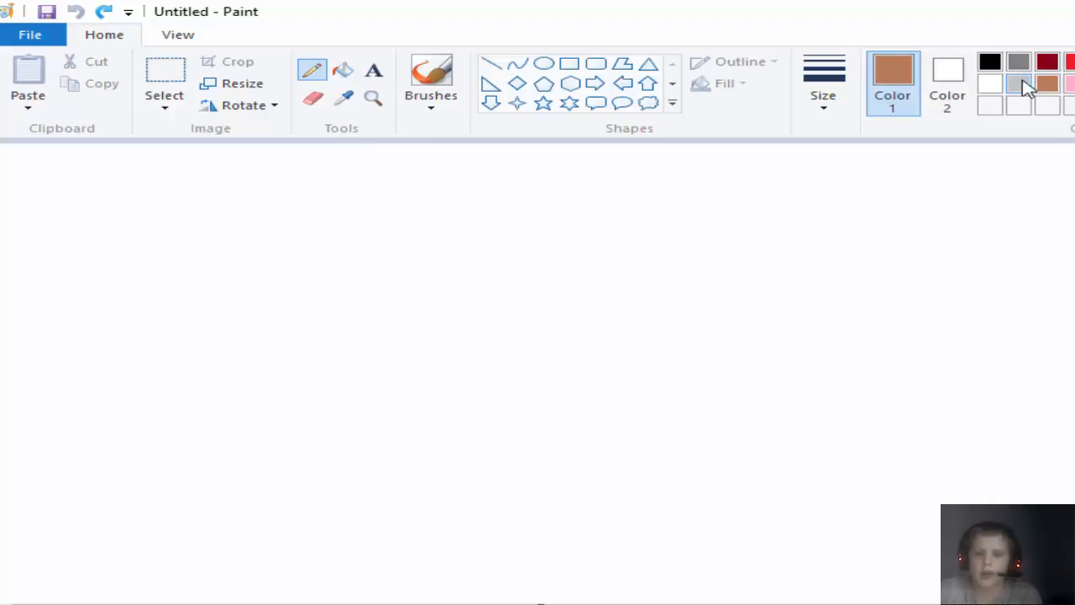
left_click(1018, 83)
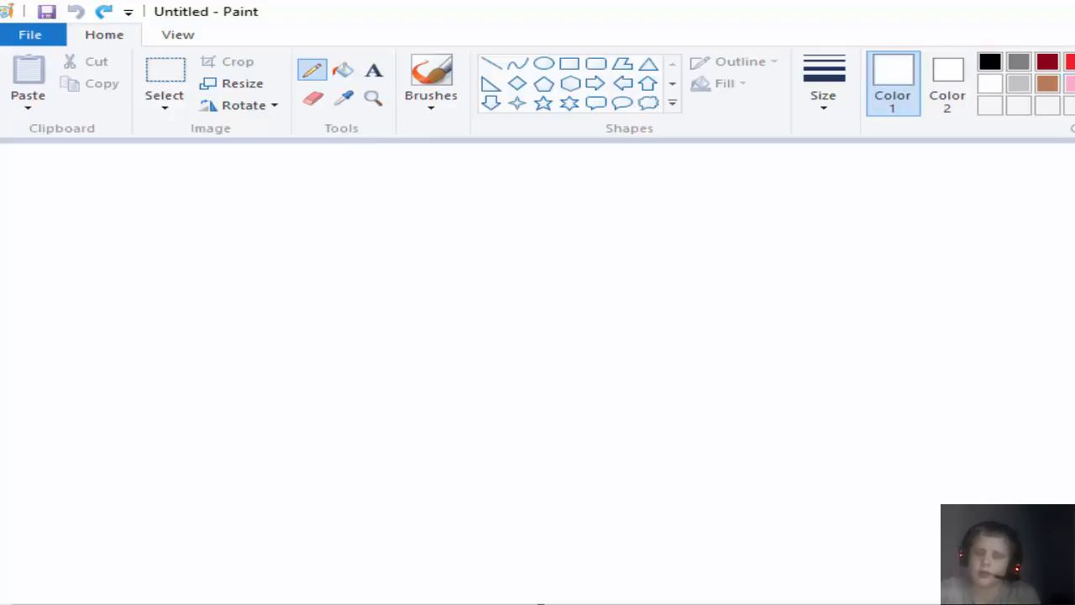
left_click(987, 57)
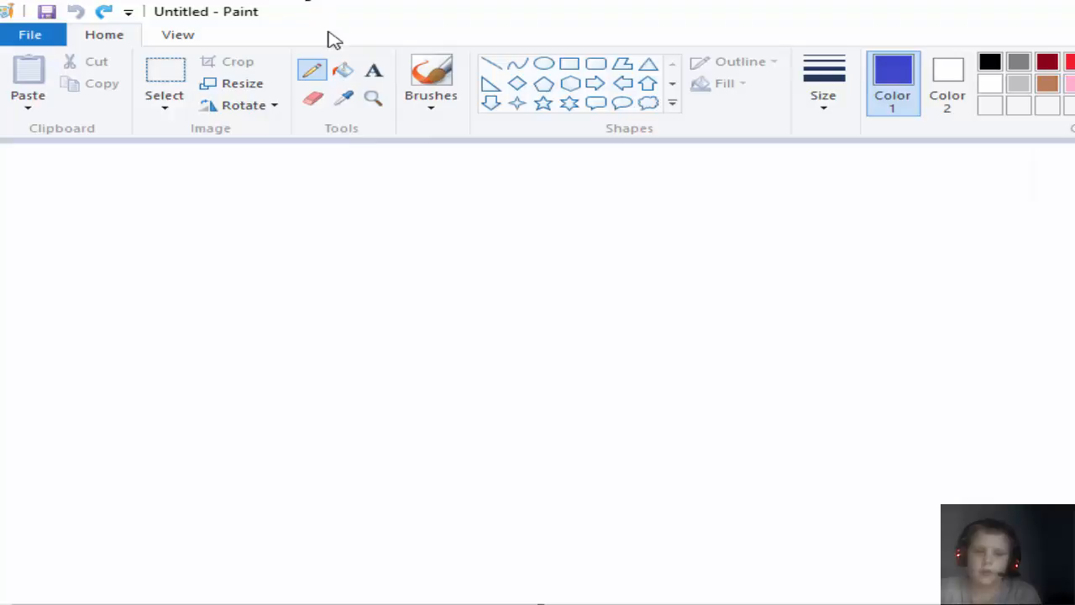
Drag nested rectangle outlines in blue, green and purple inside one another.
left_click_drag(268, 239, 1008, 360)
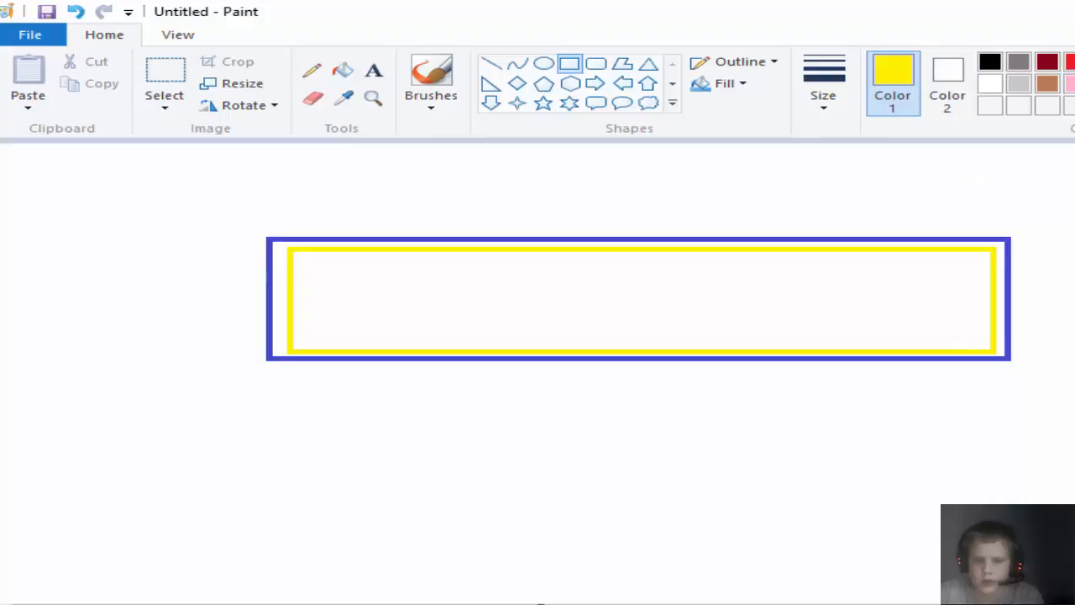
left_click_drag(313, 269, 966, 336)
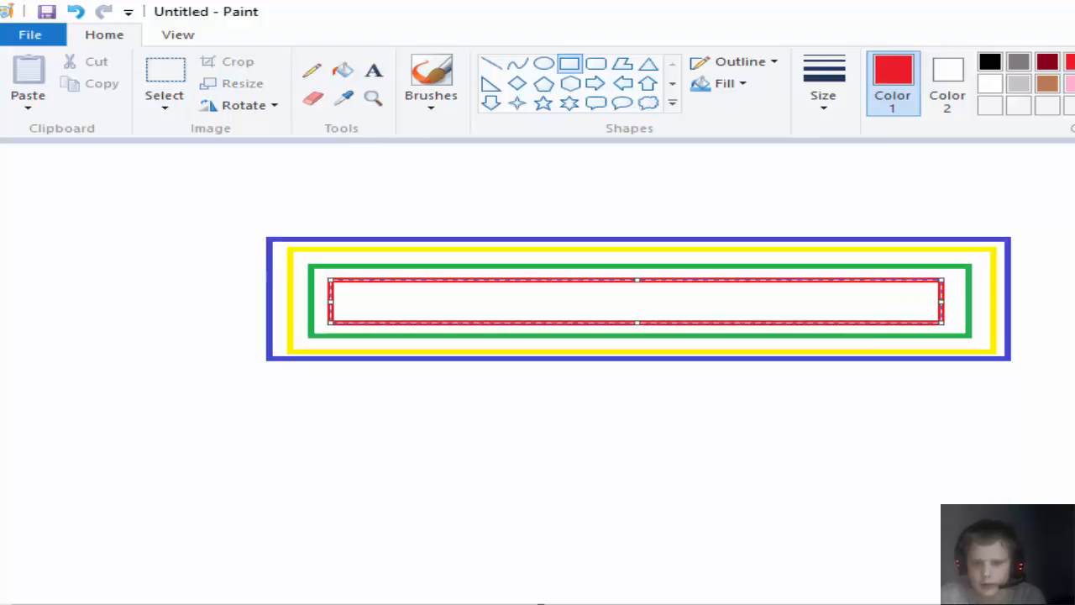
left_click(1045, 64)
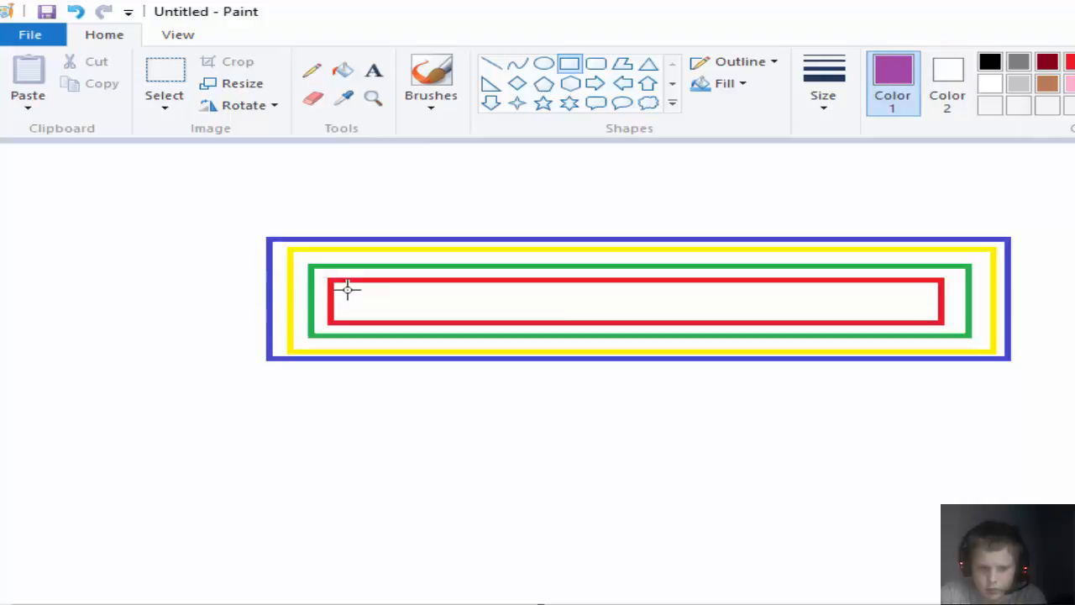
left_click_drag(346, 289, 924, 318)
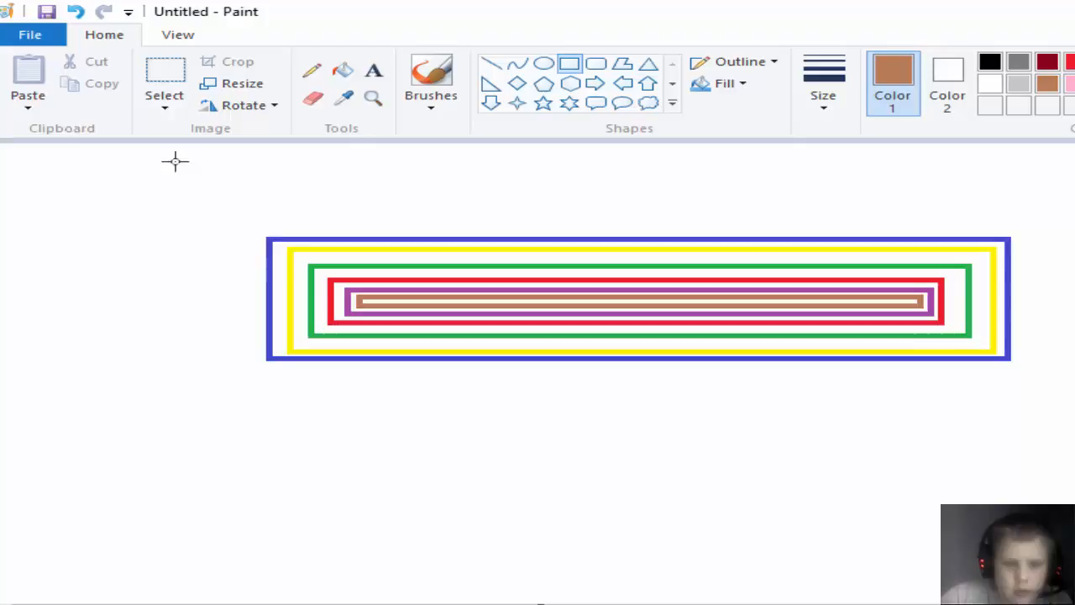
Undo the innermost brown rectangle, leaving five nested outlines.
left_click(312, 97)
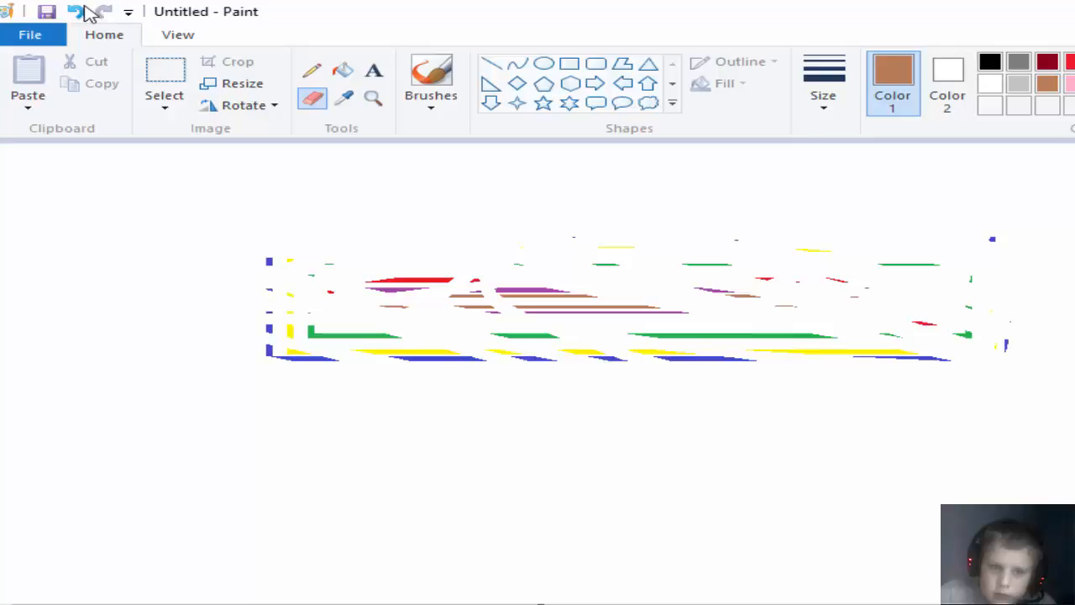
left_click(102, 10)
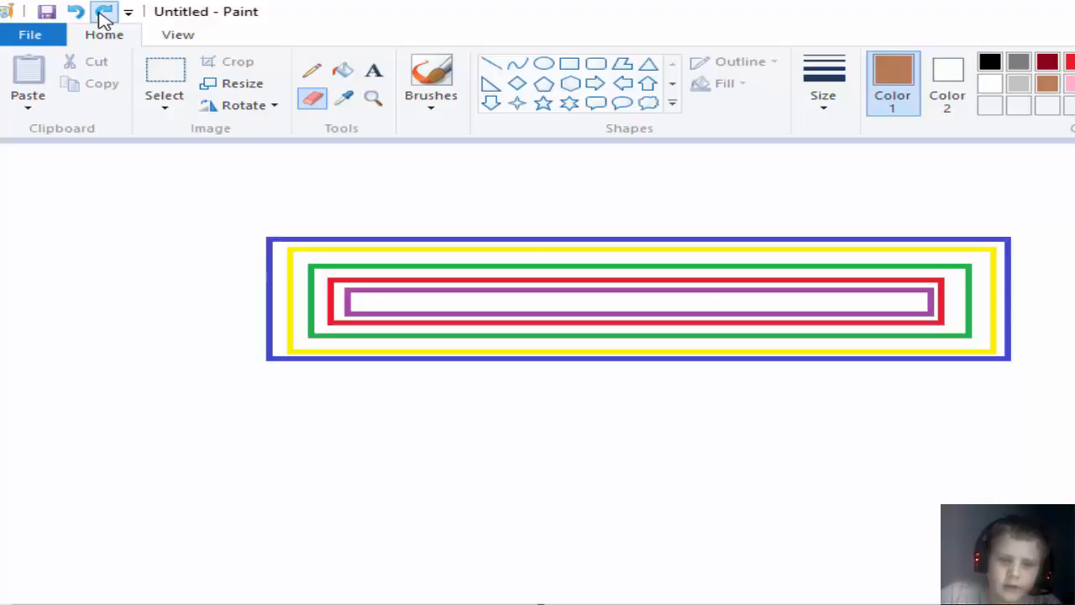
Undo the remaining rectangles until the canvas is blank.
left_click(104, 12)
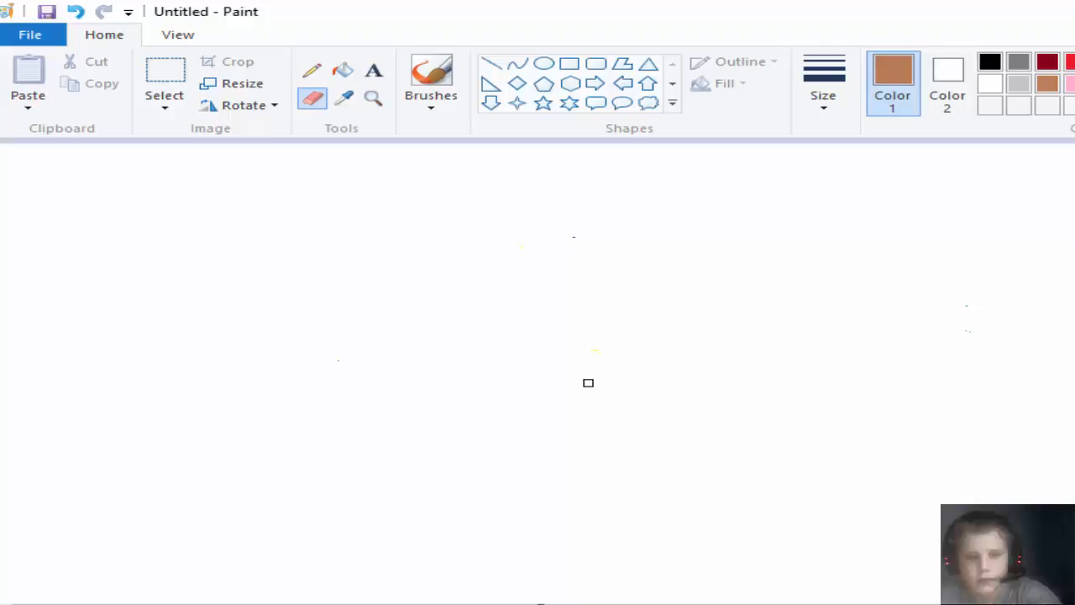
left_click(104, 10)
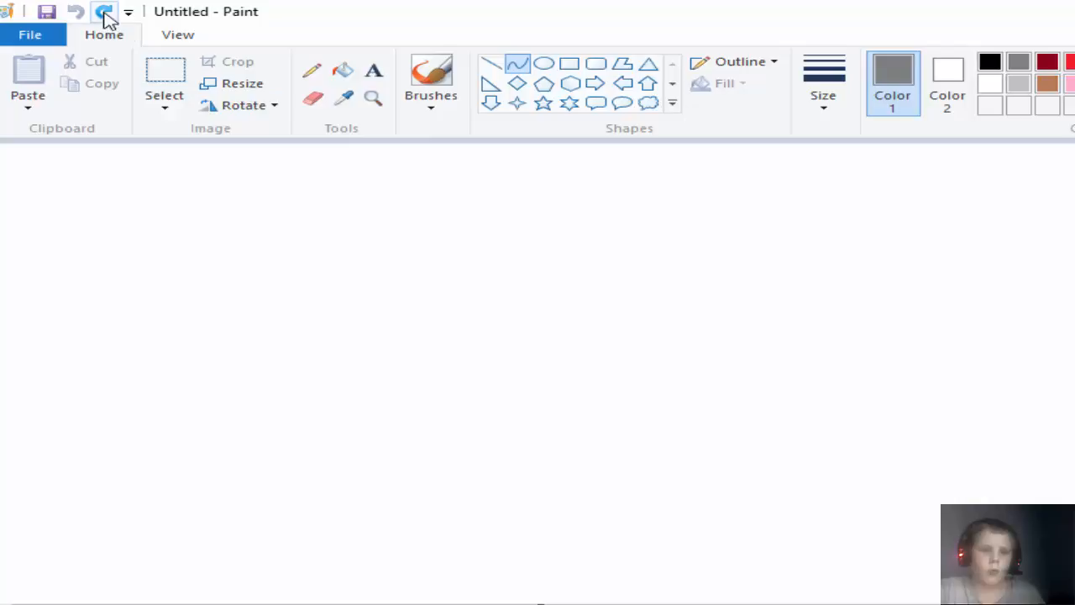
left_click(104, 10)
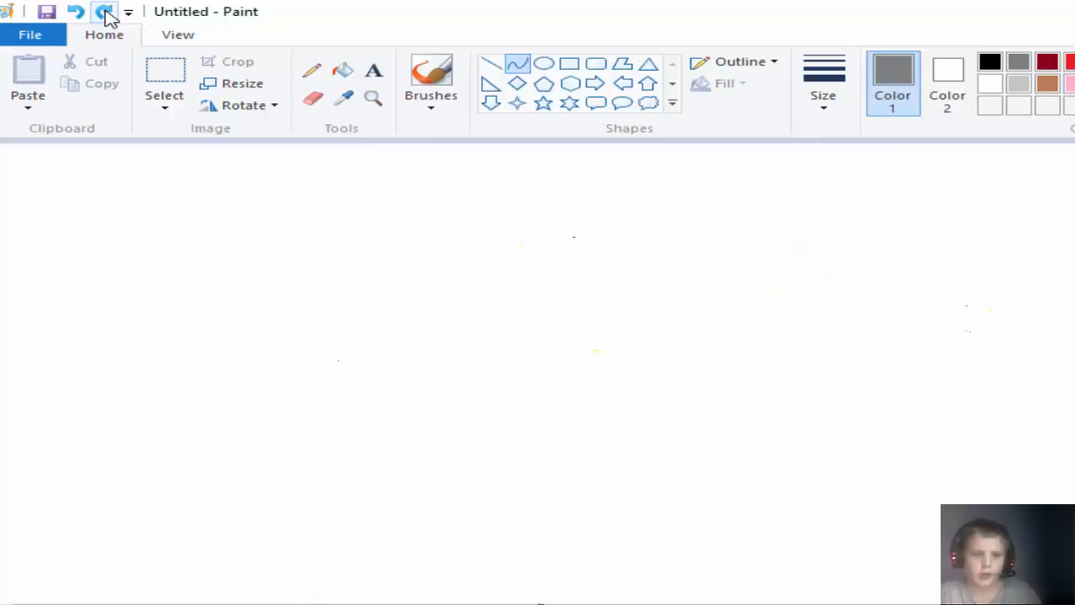
left_click_drag(469, 242, 524, 302)
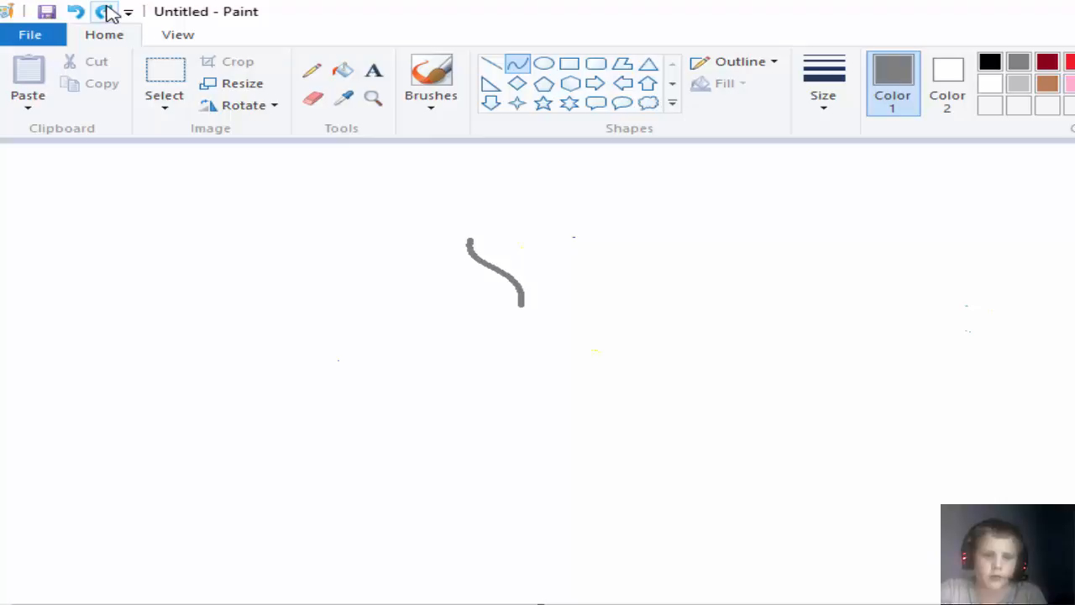
left_click_drag(541, 233, 611, 313)
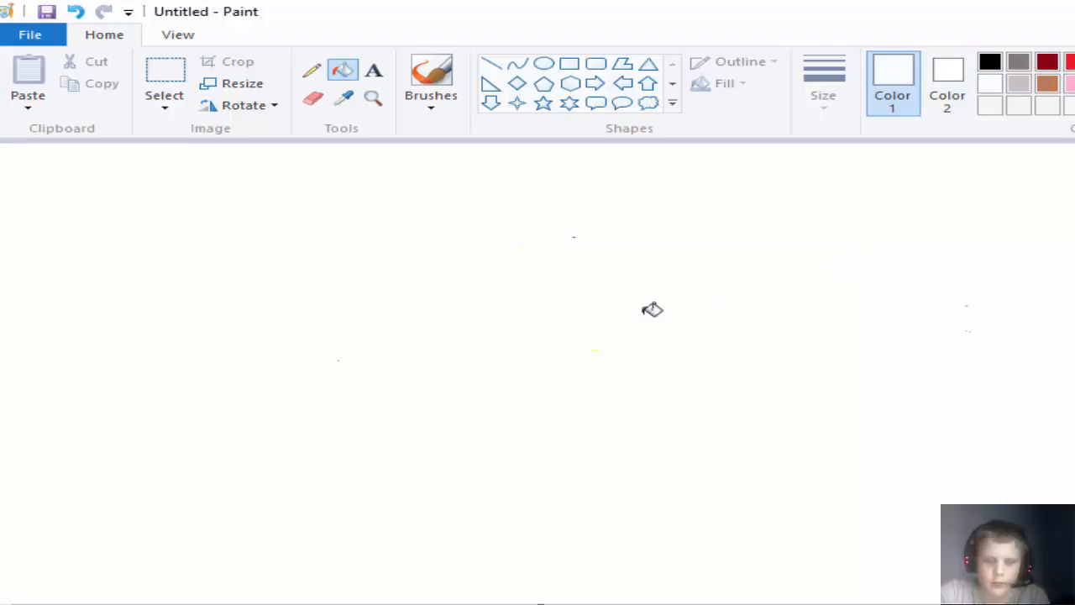
mouse_move(595, 32)
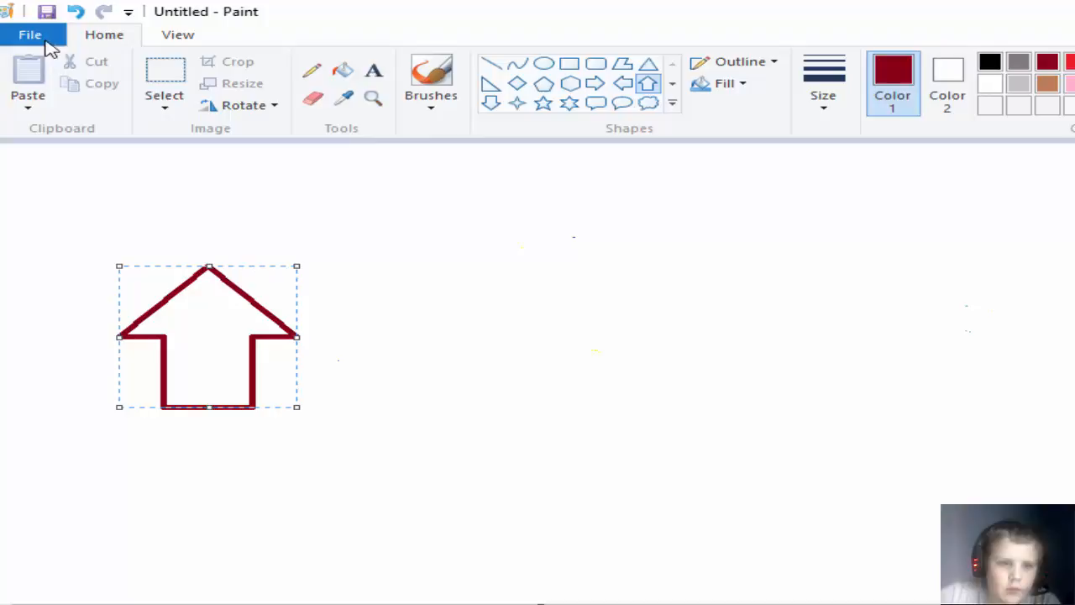
Drag a right-pointing red arrow on the left and a left-pointing one on the right.
left_click_drag(298, 409, 168, 356)
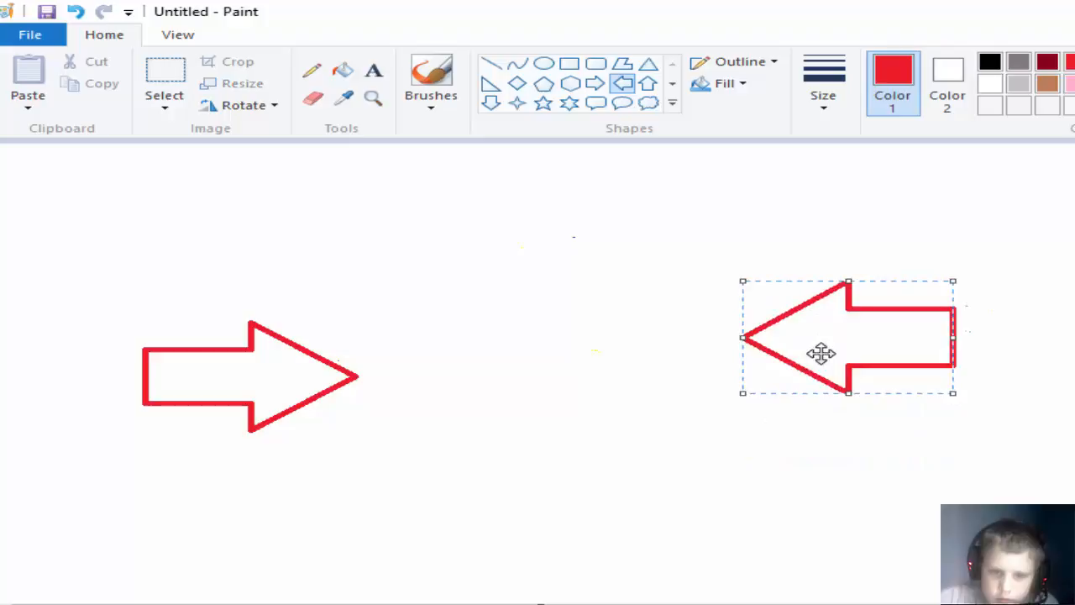
left_click(76, 10)
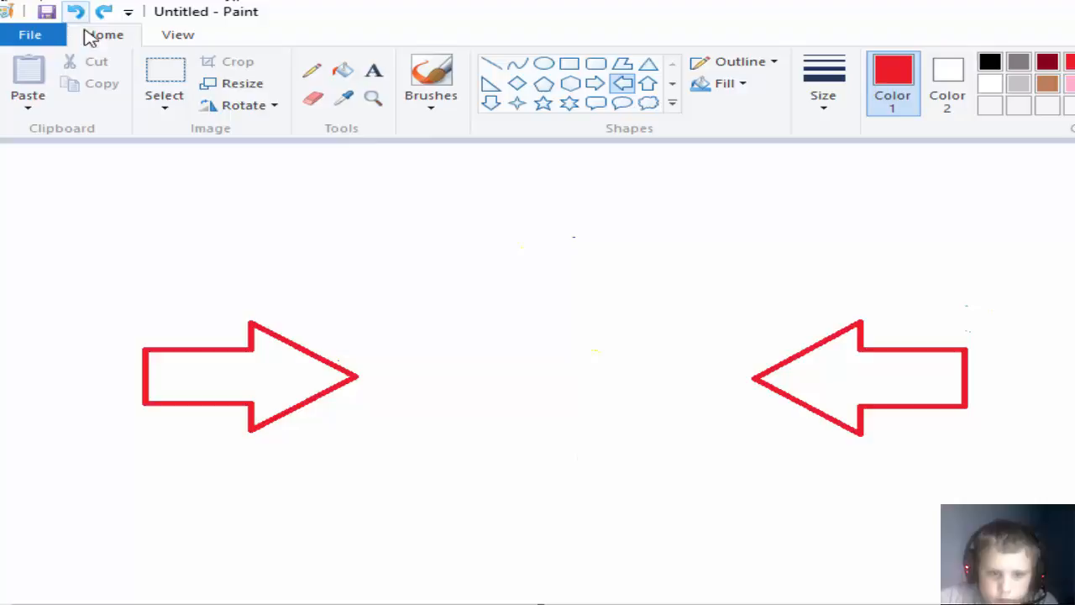